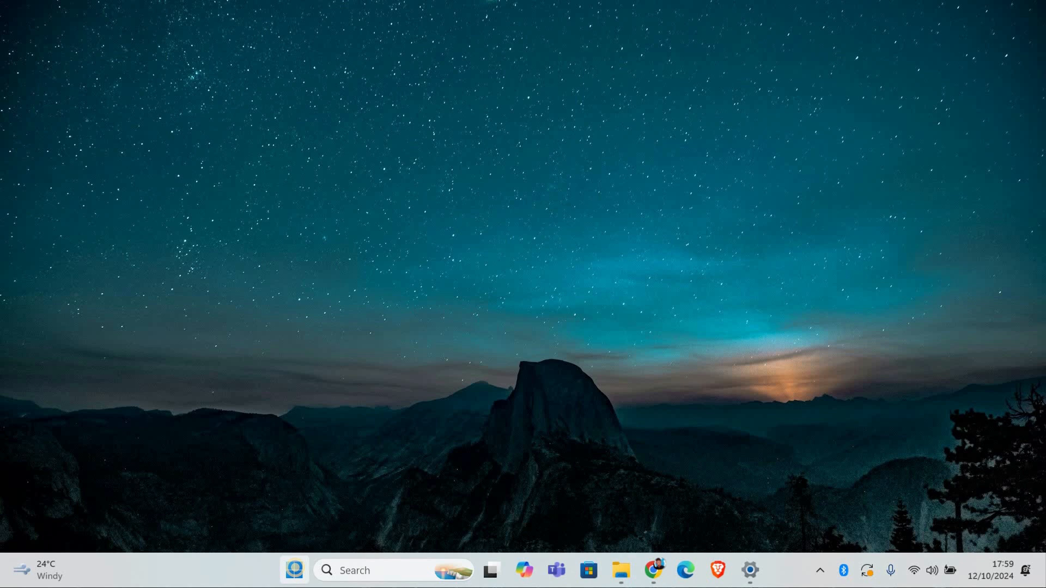
# Step: Bring up the Start button's quick-link menu of system tools
pyautogui.rightClick(294, 571)
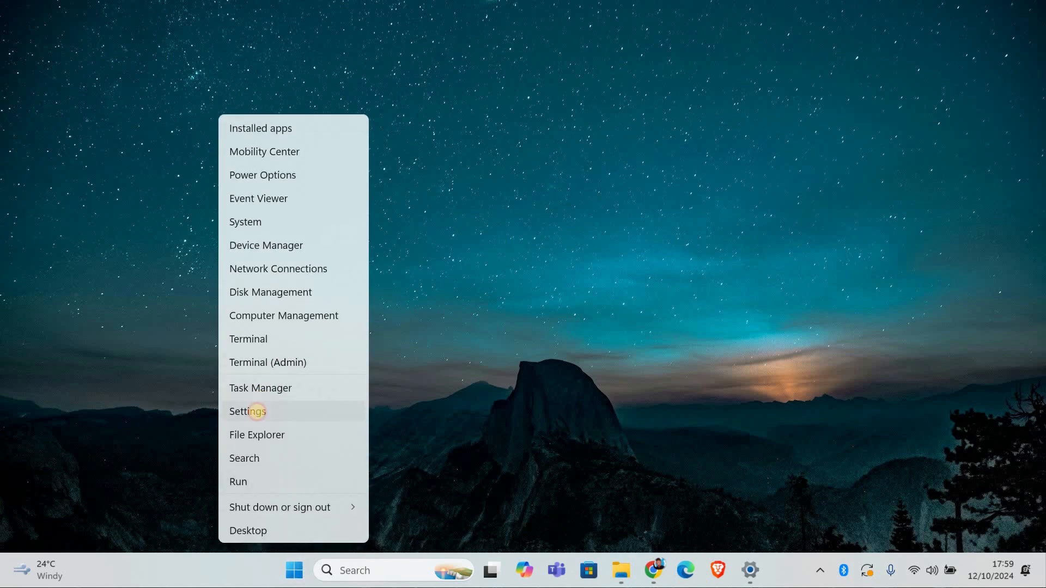
# Step: In Settings > System > Power & battery, choose the Balanced power mode
pyautogui.click(246, 411)
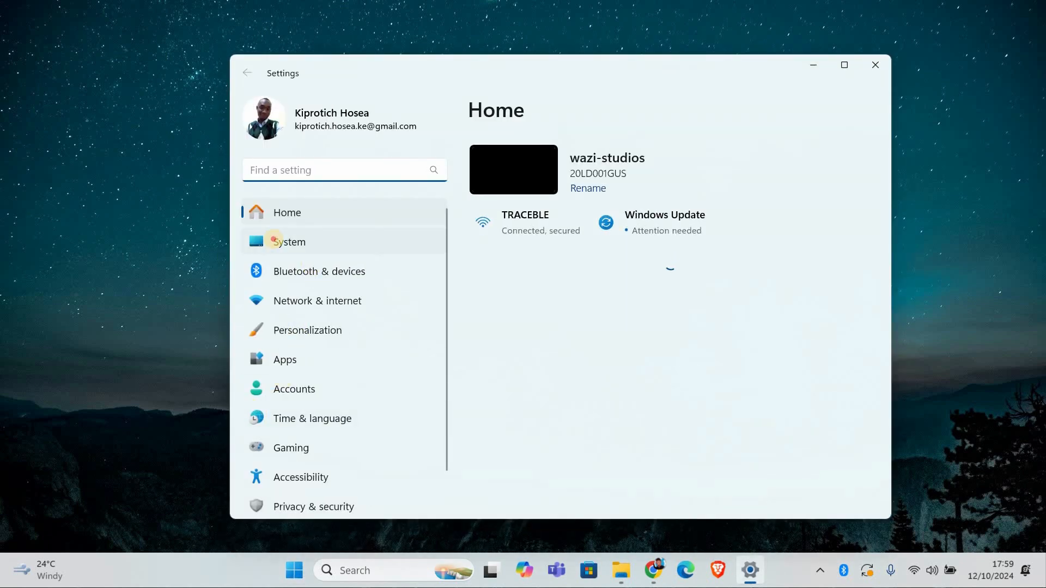
pyautogui.click(289, 241)
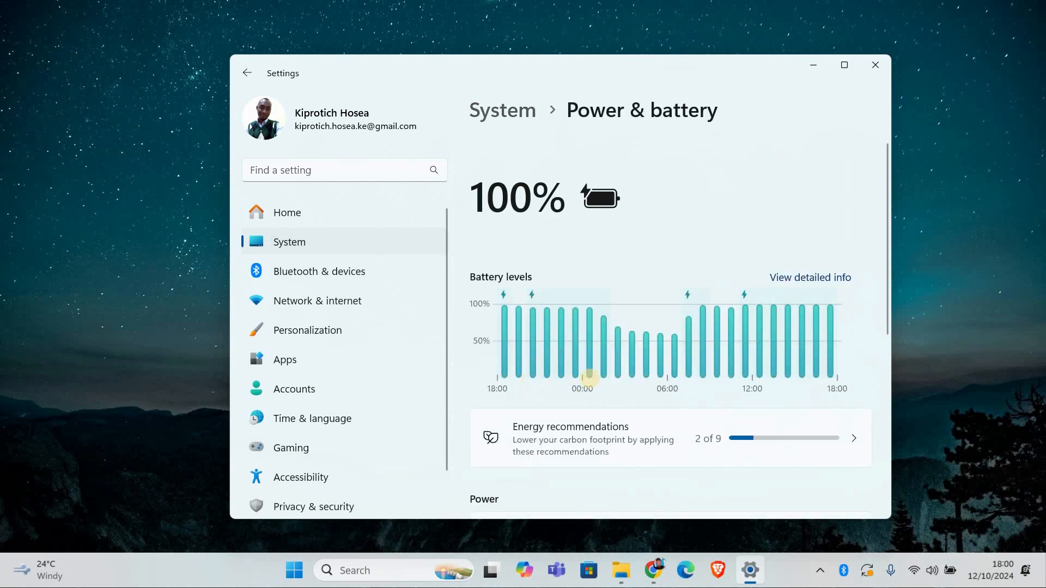
pyautogui.scroll(-3)
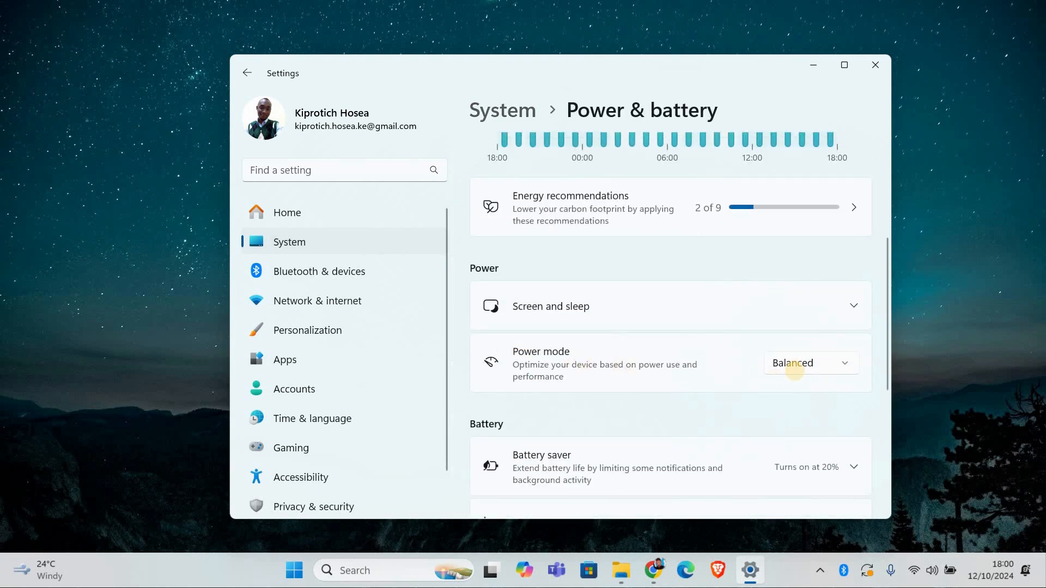
pyautogui.click(810, 363)
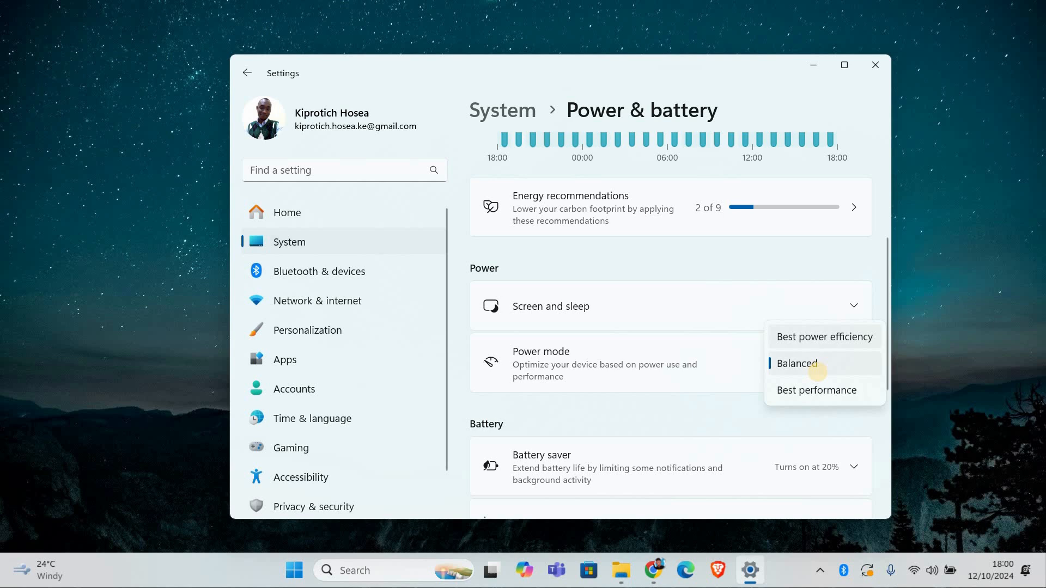
pyautogui.click(797, 363)
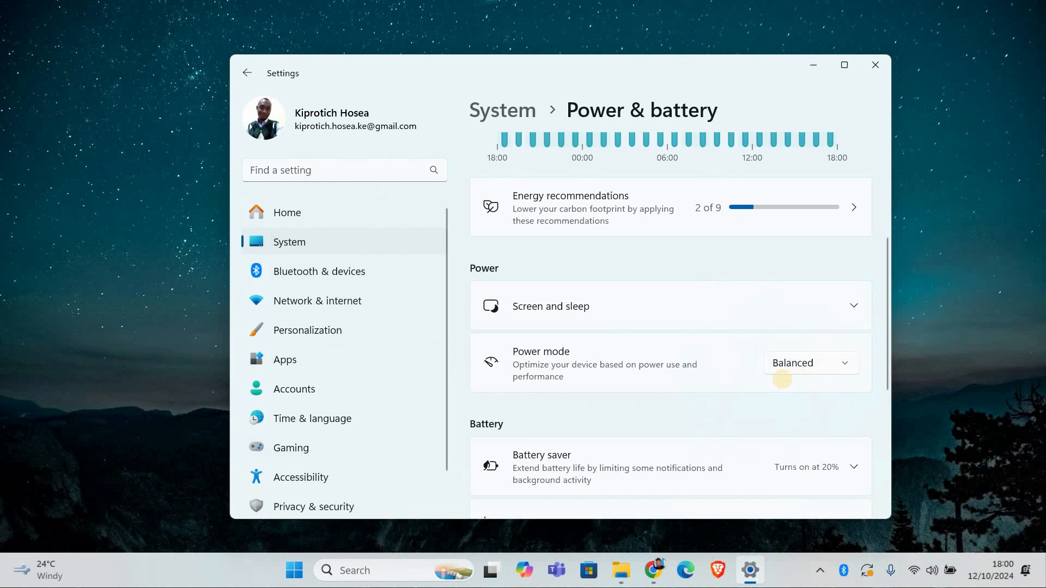
pyautogui.moveTo(733, 387)
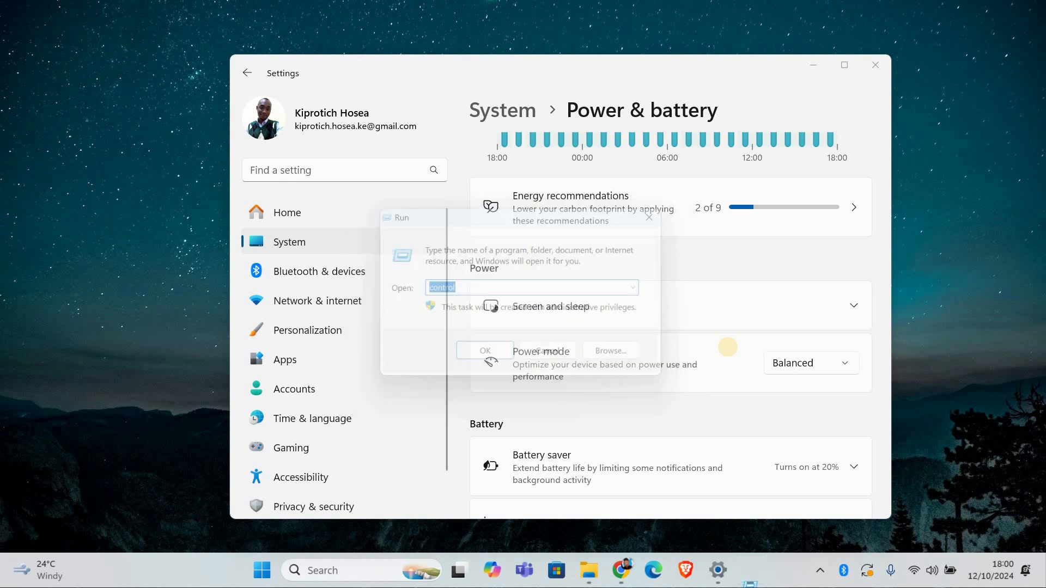
# Step: Launch Control Panel and view Power Options showing Balanced as the selected plan
pyautogui.click(484, 351)
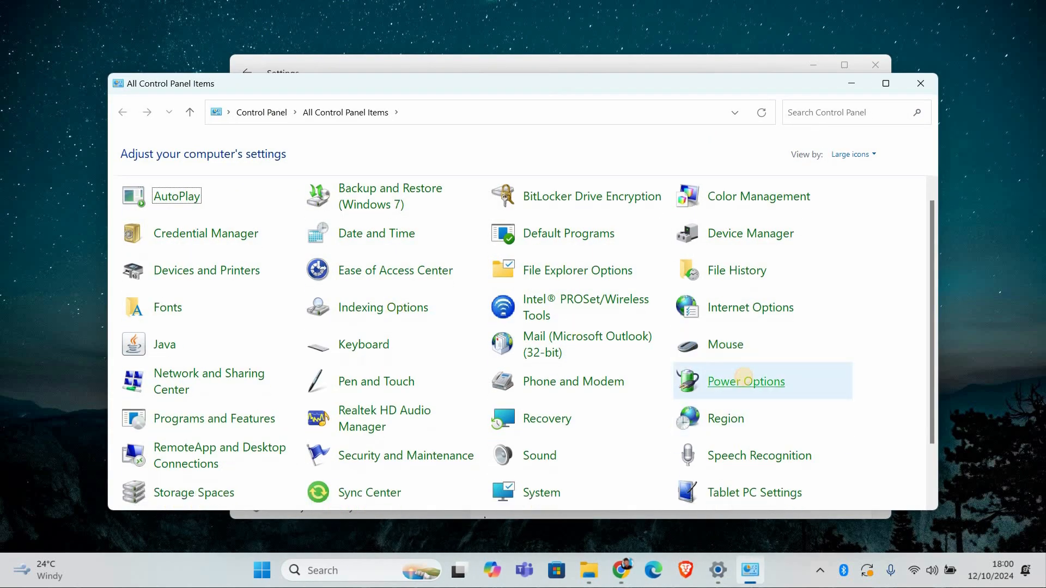
pyautogui.click(745, 381)
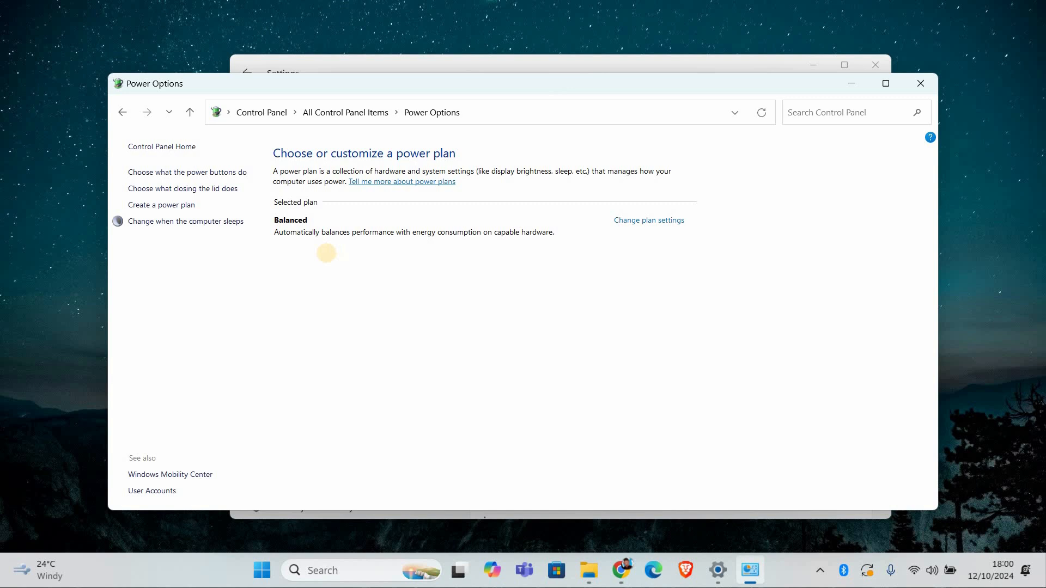
pyautogui.moveTo(393, 246)
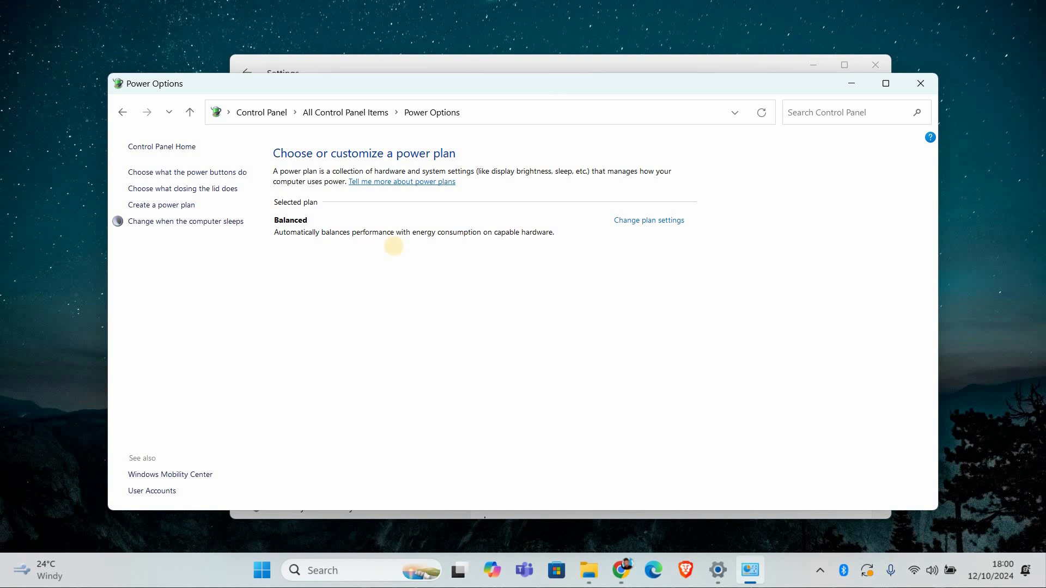
pyautogui.moveTo(393, 252)
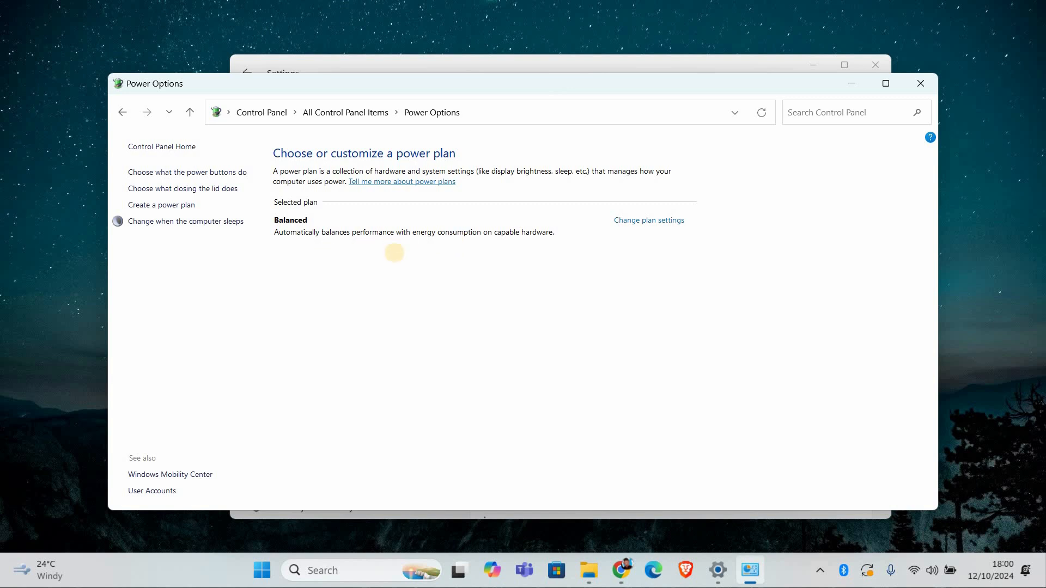
pyautogui.moveTo(409, 232)
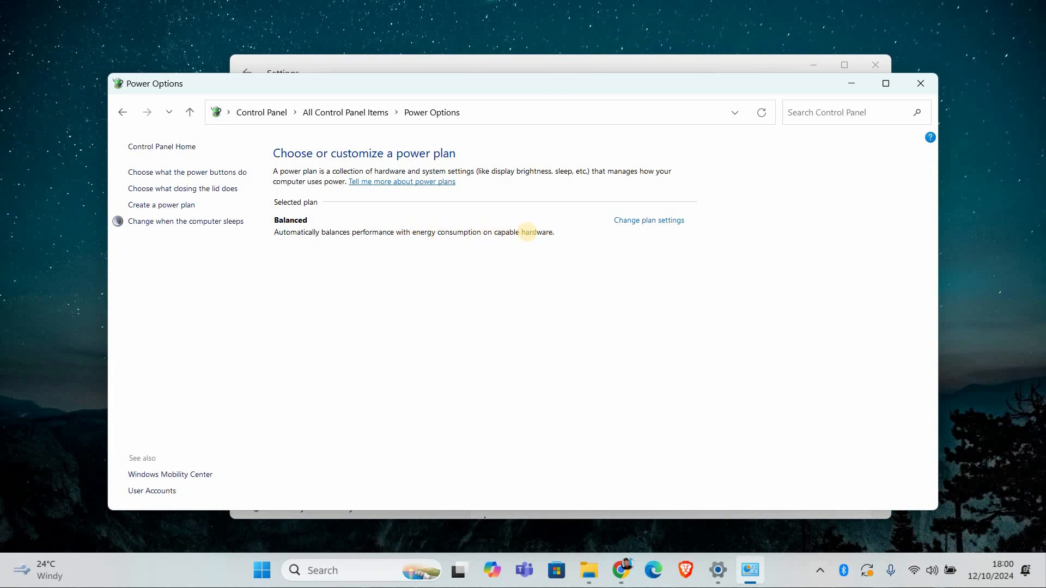
pyautogui.moveTo(546, 242)
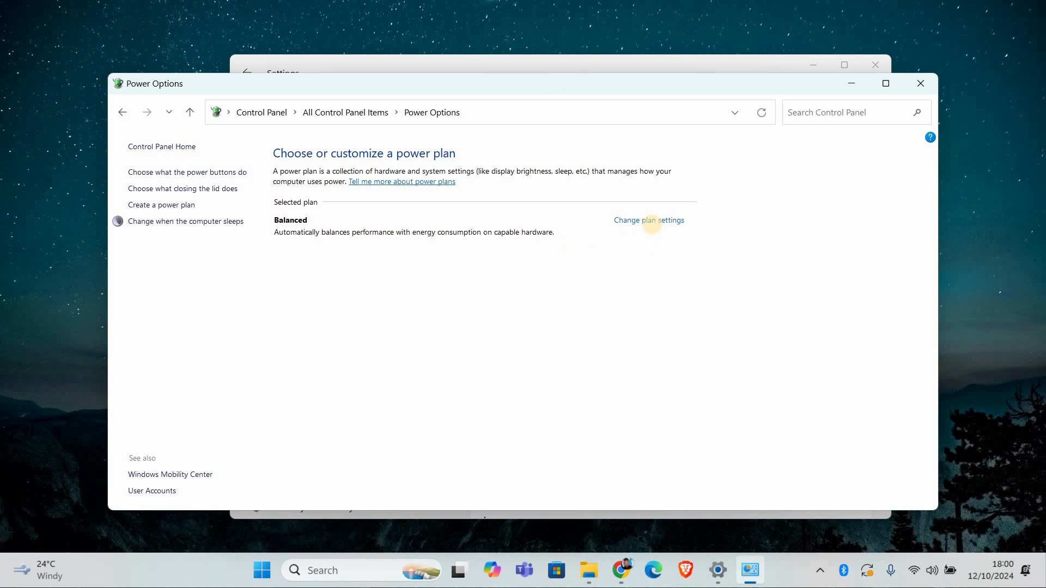
pyautogui.moveTo(647, 220)
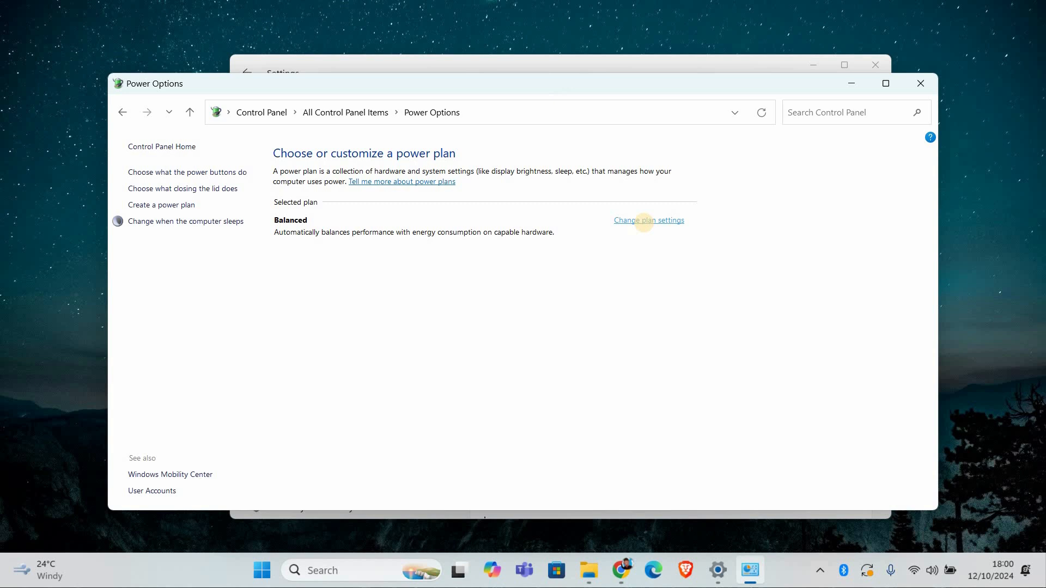
# Step: Review the Balanced plan's Processor power management settings, then return to Edit Plan Settings
pyautogui.click(647, 220)
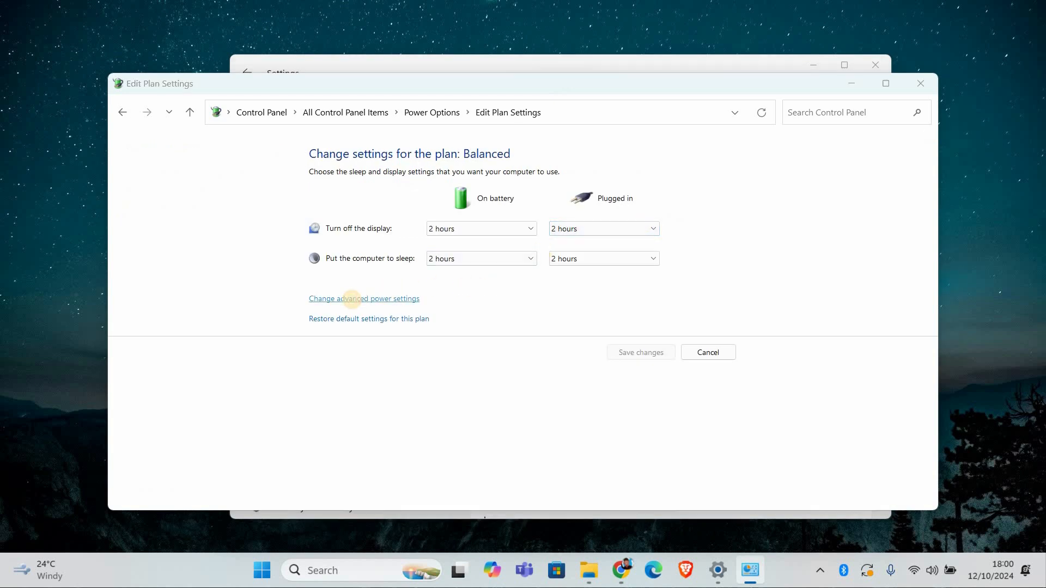
pyautogui.click(364, 298)
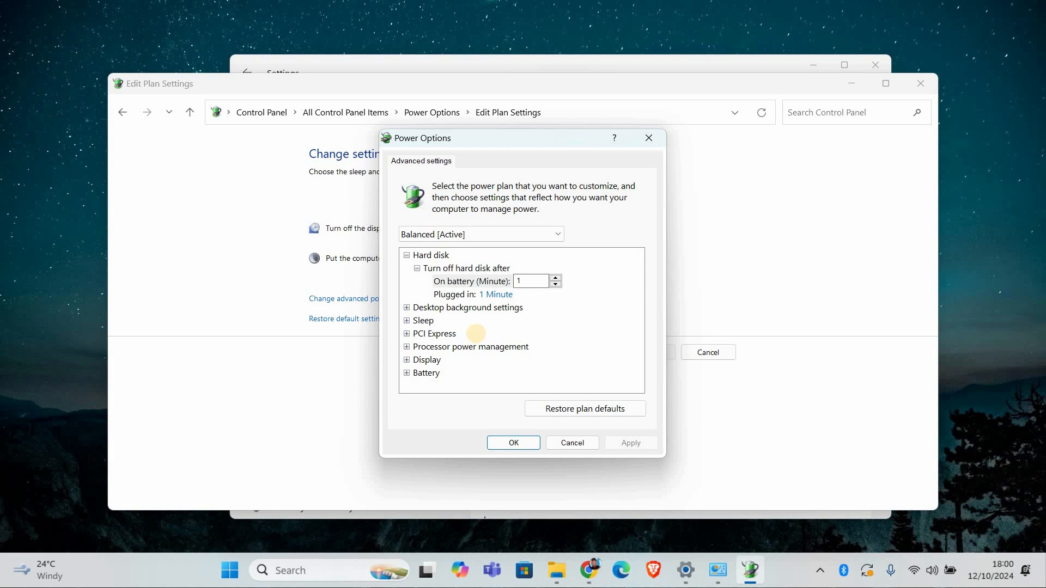
pyautogui.click(407, 347)
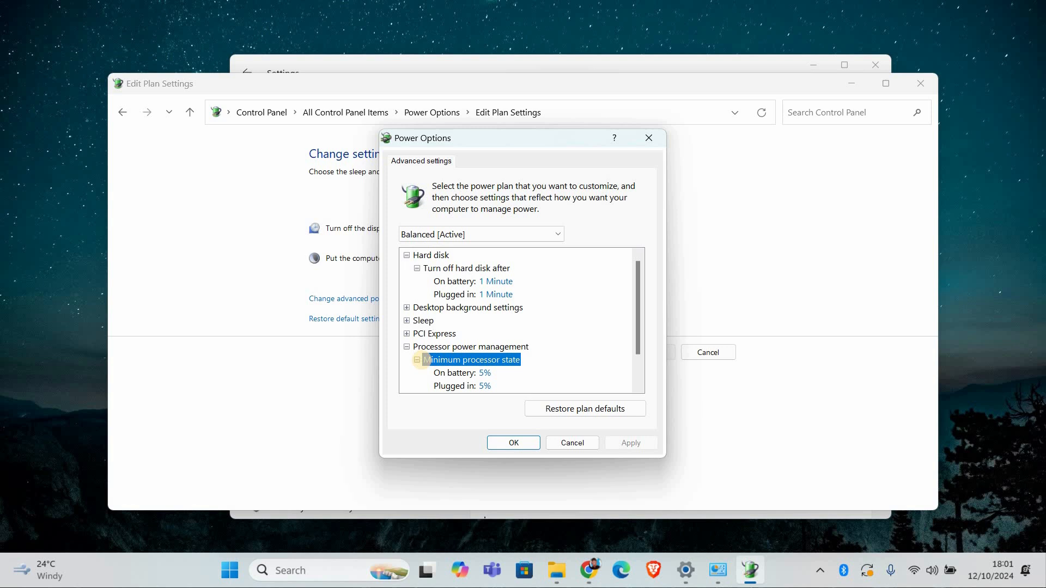
pyautogui.click(417, 360)
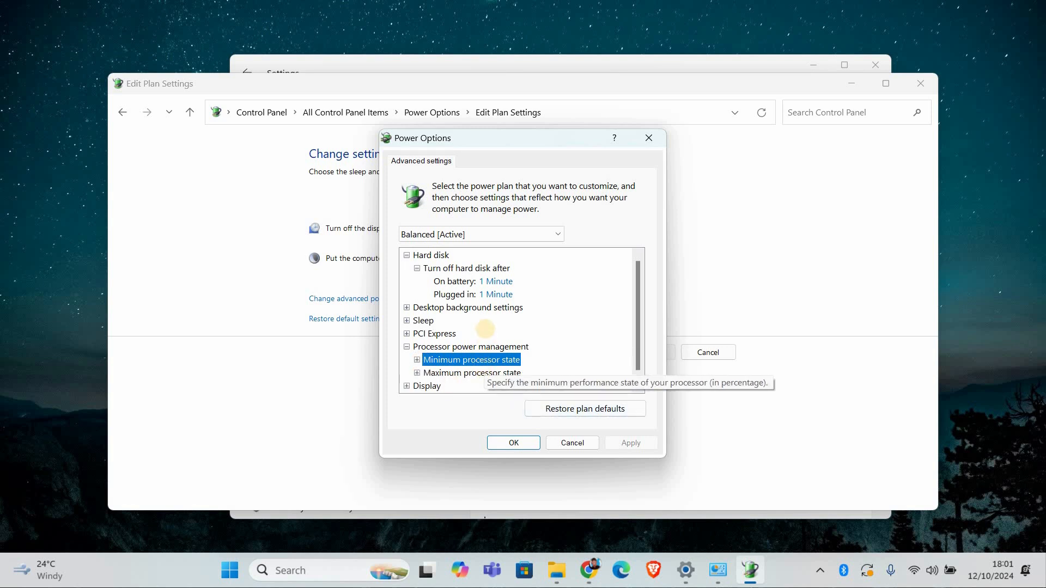
pyautogui.moveTo(556, 389)
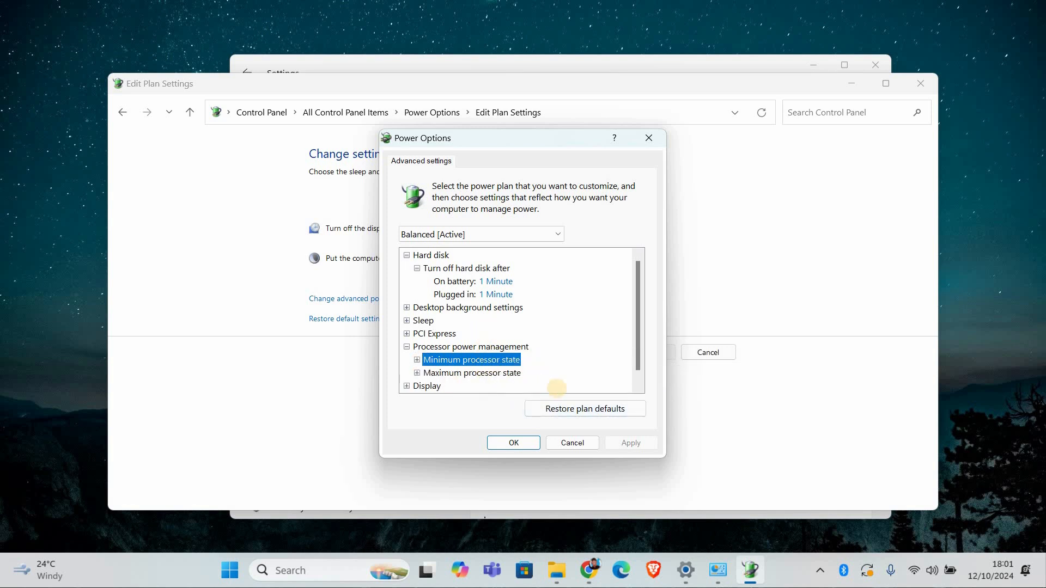
pyautogui.click(571, 442)
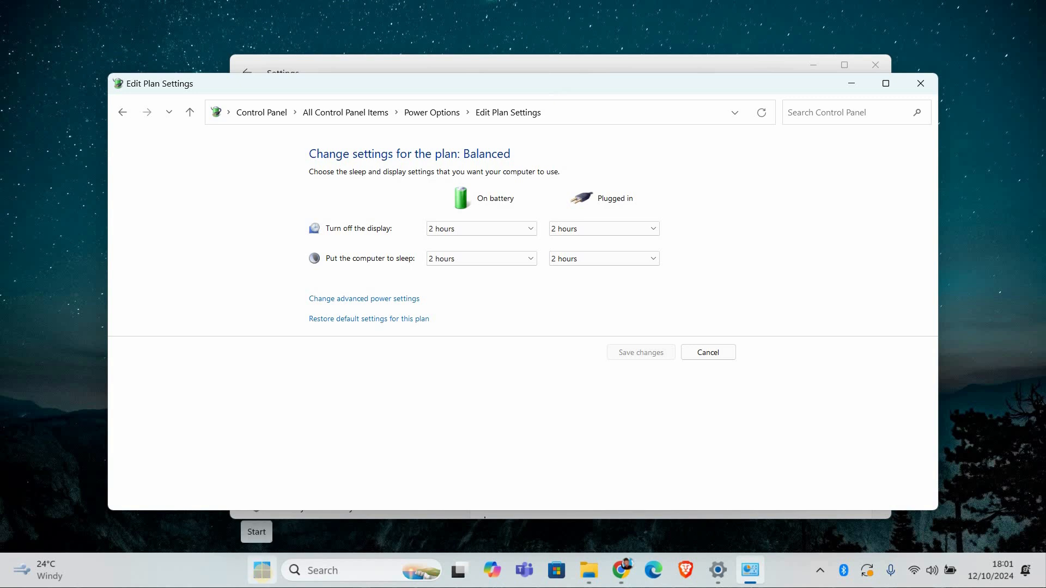
# Step: Launch Device Manager and expand the Batteries category
pyautogui.rightClick(261, 569)
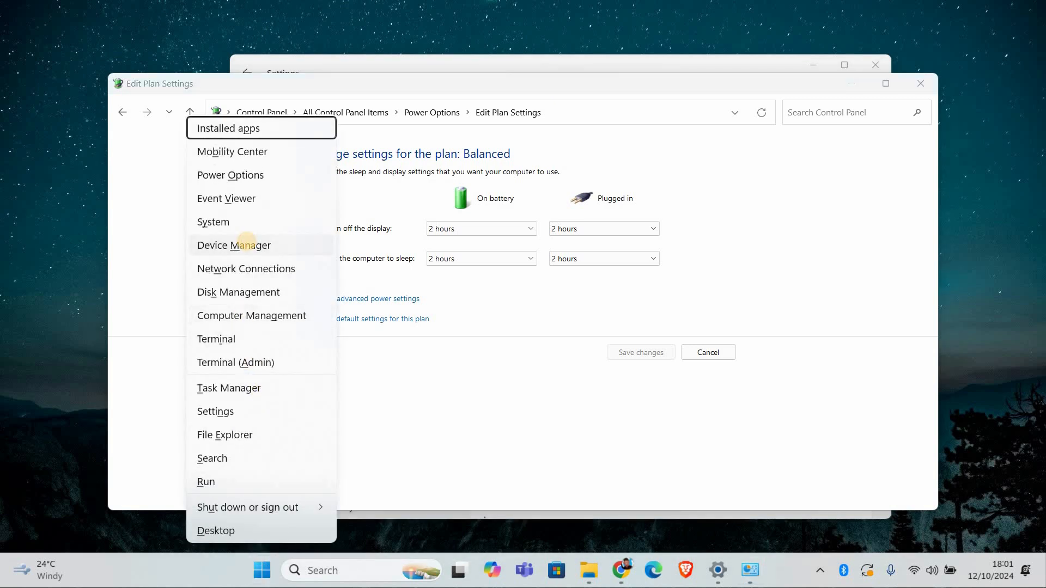
pyautogui.click(234, 244)
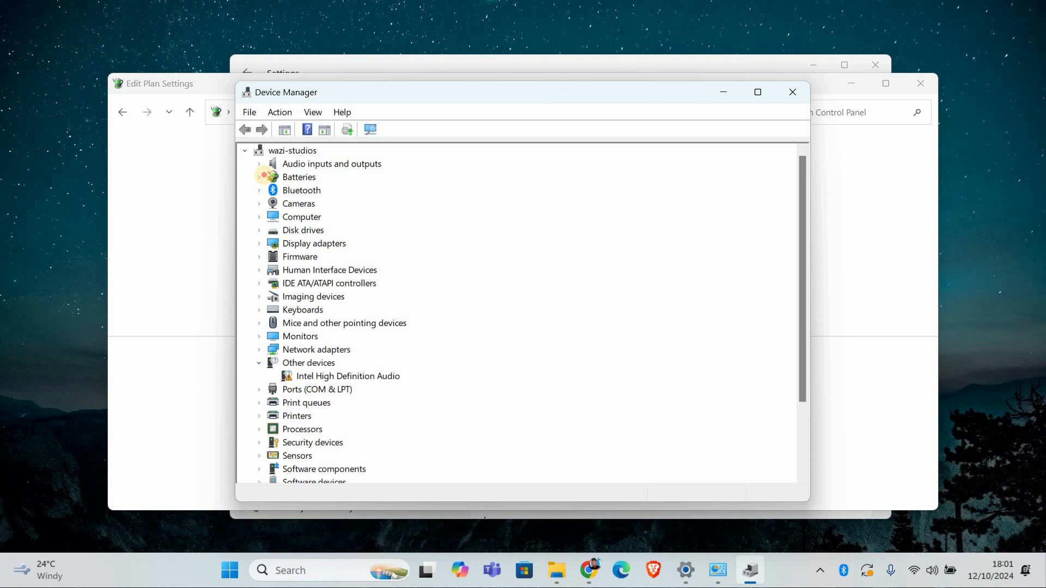
pyautogui.click(259, 177)
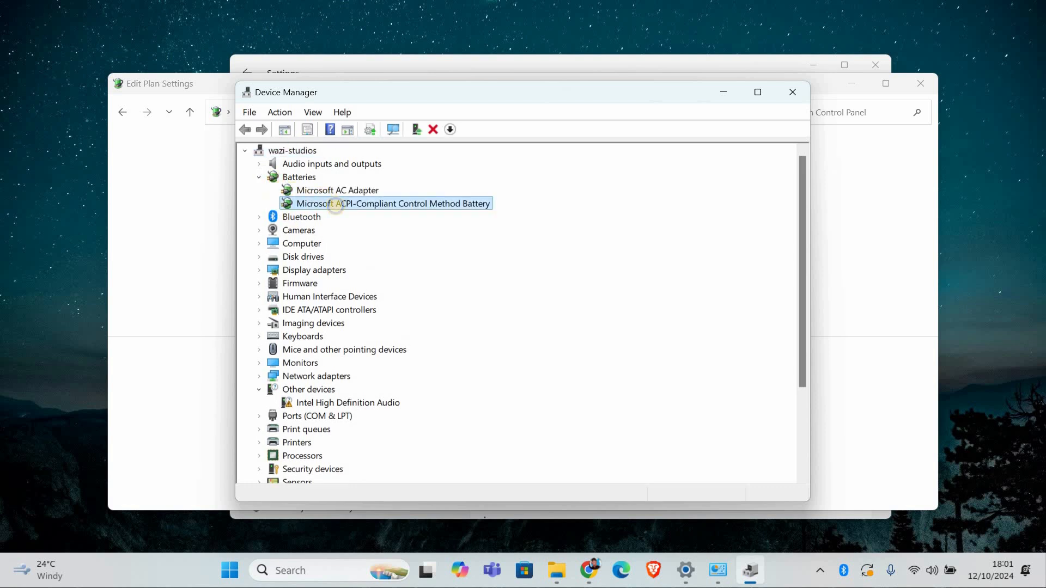
# Step: Update the ACPI-Compliant Control Method Battery driver via automatic search; best driver already installed
pyautogui.rightClick(394, 203)
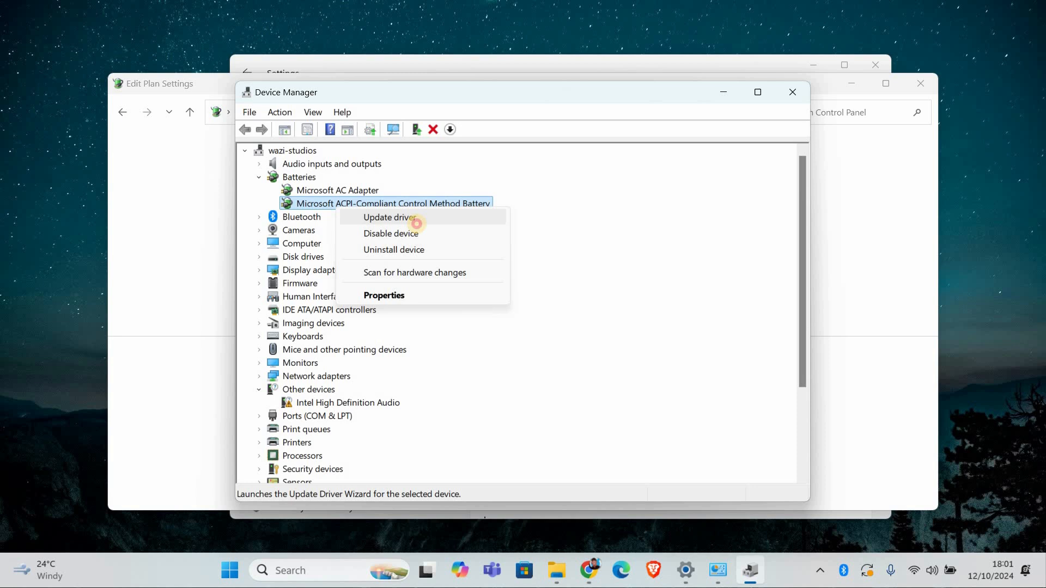
pyautogui.click(389, 217)
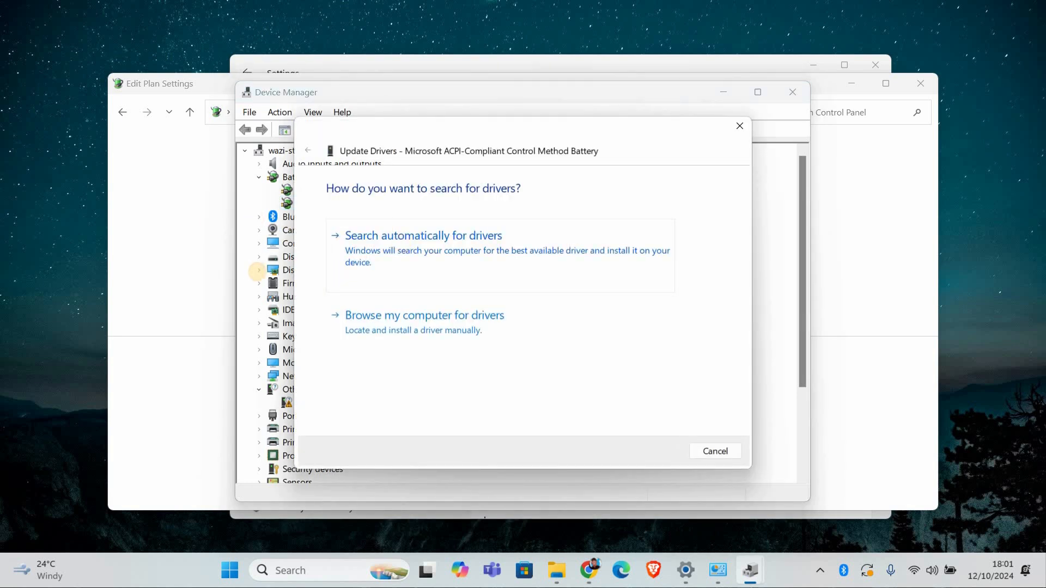
pyautogui.click(424, 235)
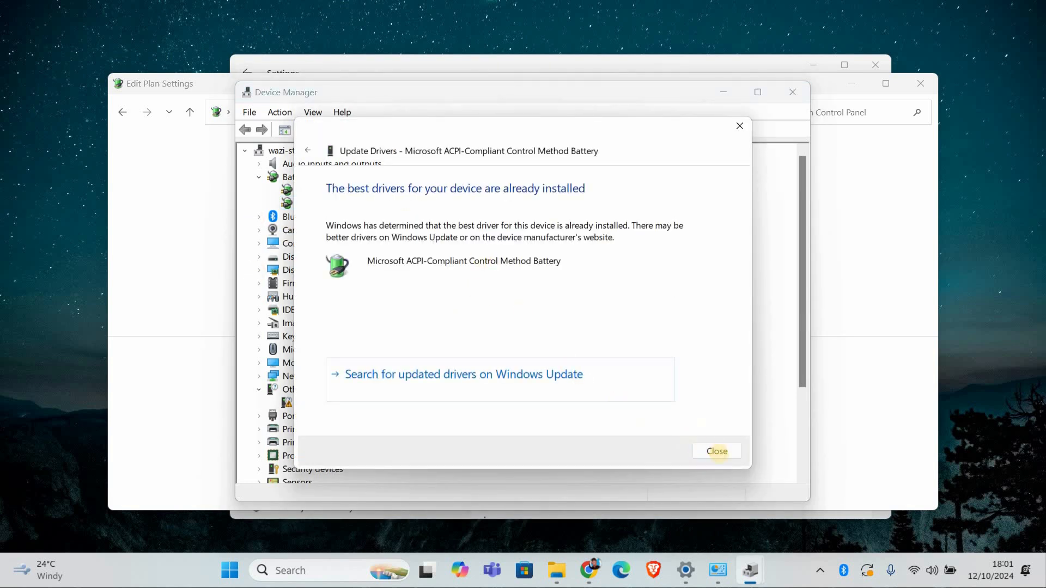
pyautogui.click(716, 451)
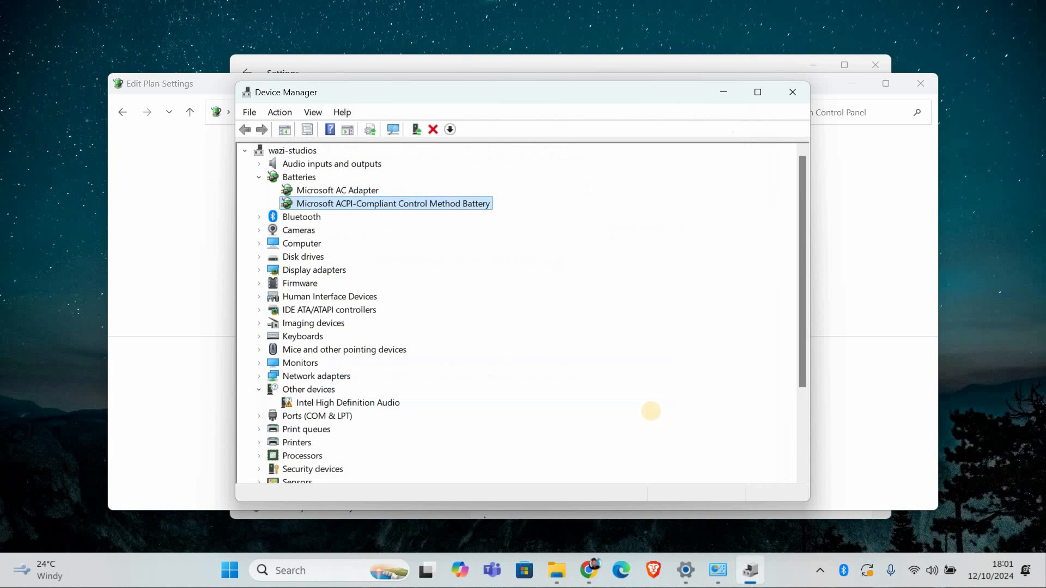